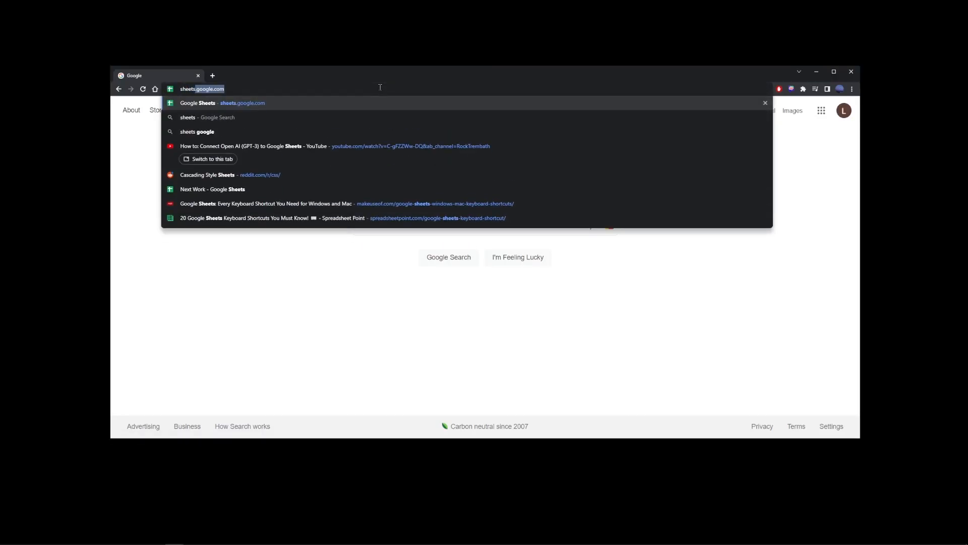
- Start a blank spreadsheet and rename it 'How to connect to Open AI'
{"action": "left_click", "coordinate": [222, 103]}
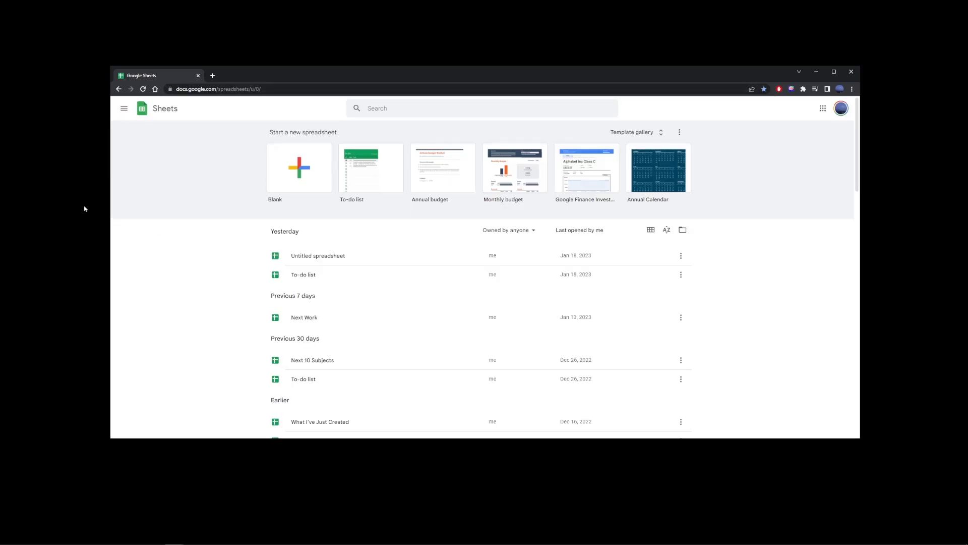
{"action": "left_click", "coordinate": [299, 168]}
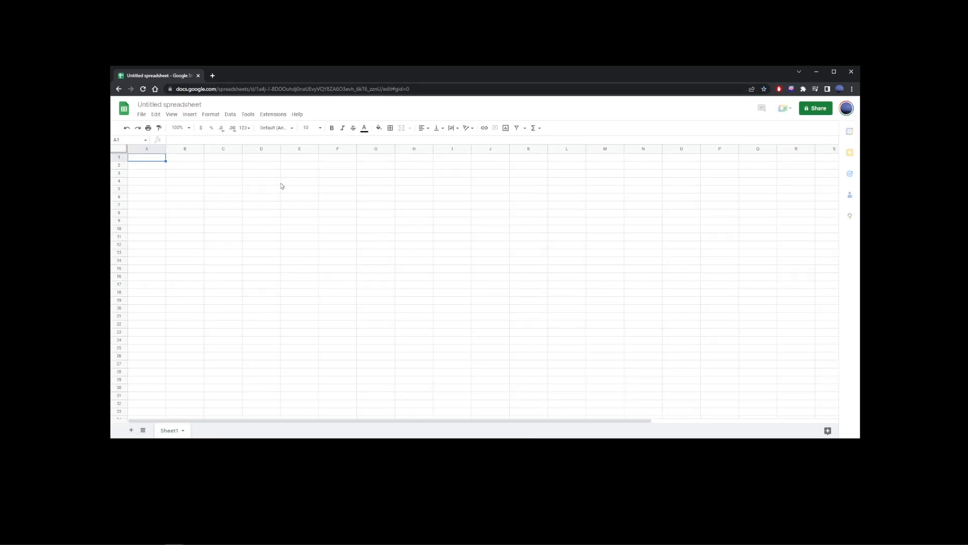
{"action": "left_click", "coordinate": [169, 104]}
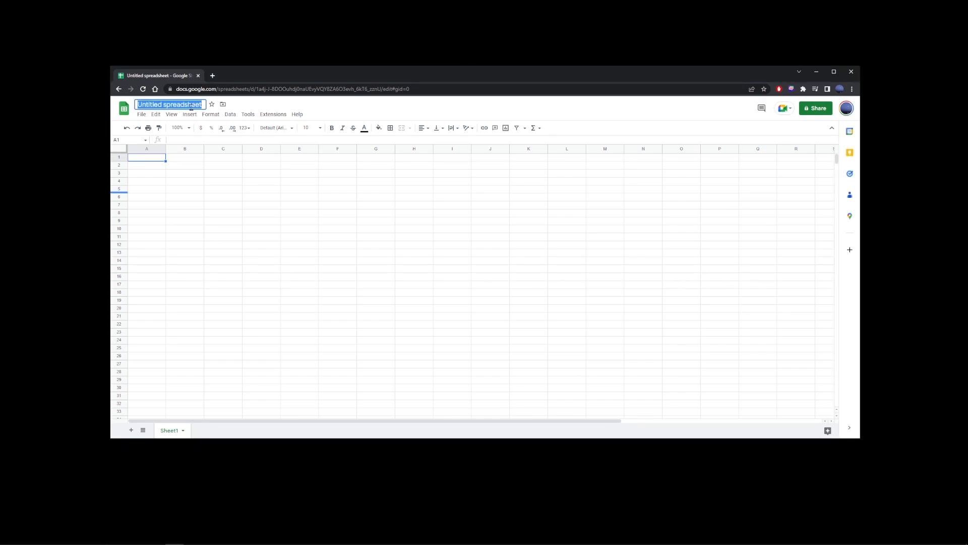
{"action": "type", "text": "How to connect to Open AI"}
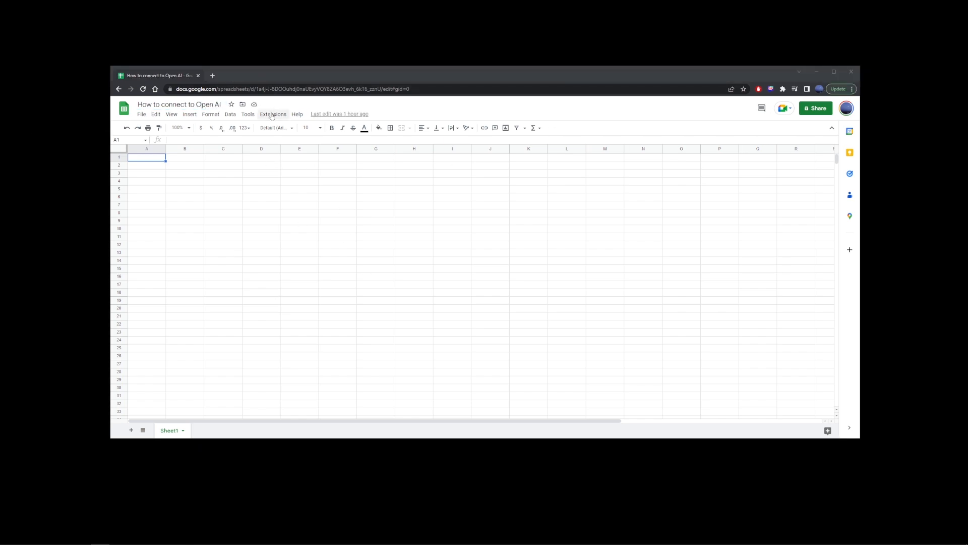
{"action": "left_click", "coordinate": [273, 114]}
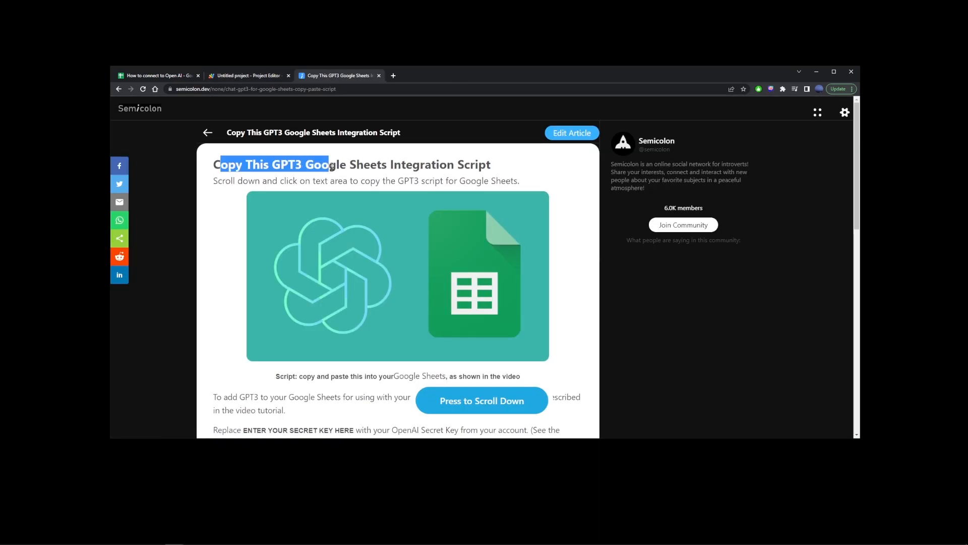
- Select the GPT3 integration script on the Semicolon page and copy it
{"action": "left_click_drag", "start_coordinate": [329, 164], "coordinate": [466, 165]}
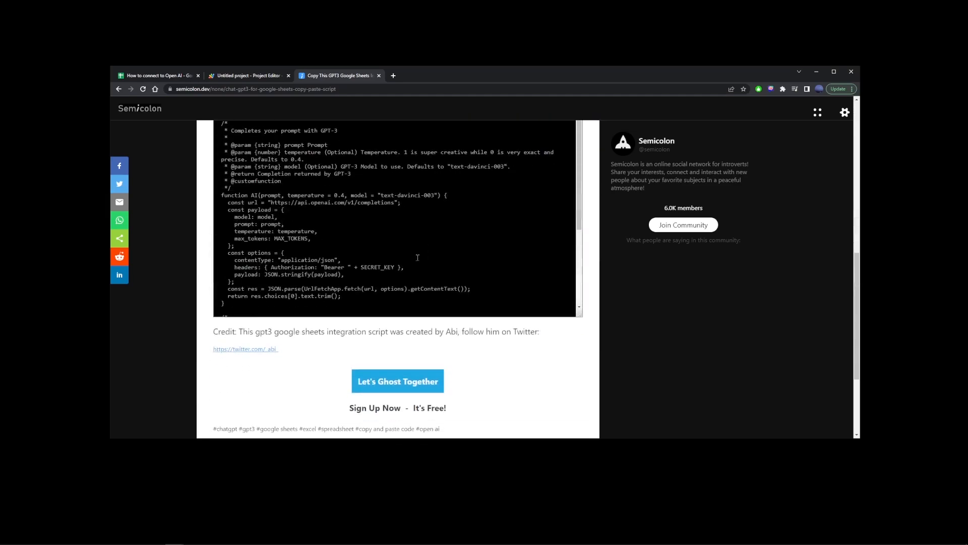
{"action": "scroll", "scroll_direction": "up", "scroll_amount": 3}
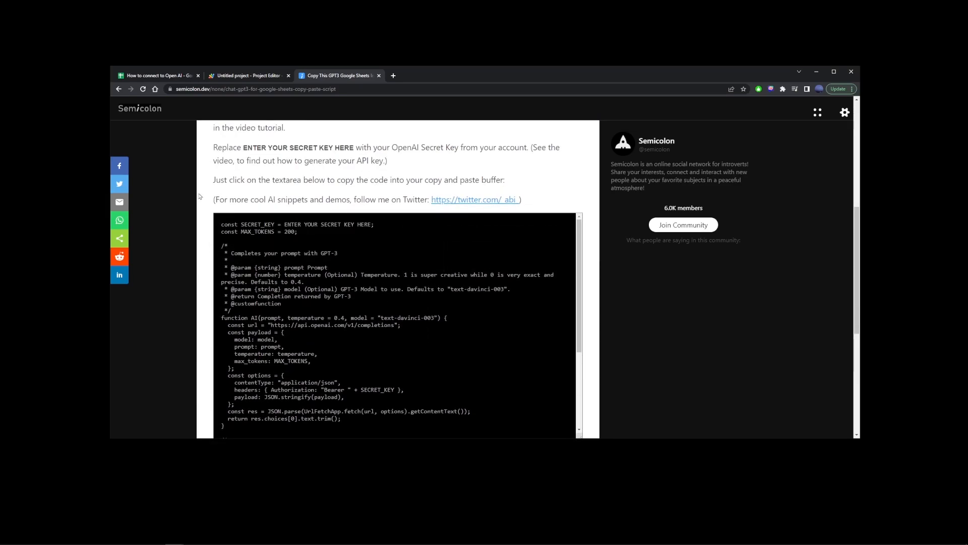
{"action": "right_click", "coordinate": [370, 279]}
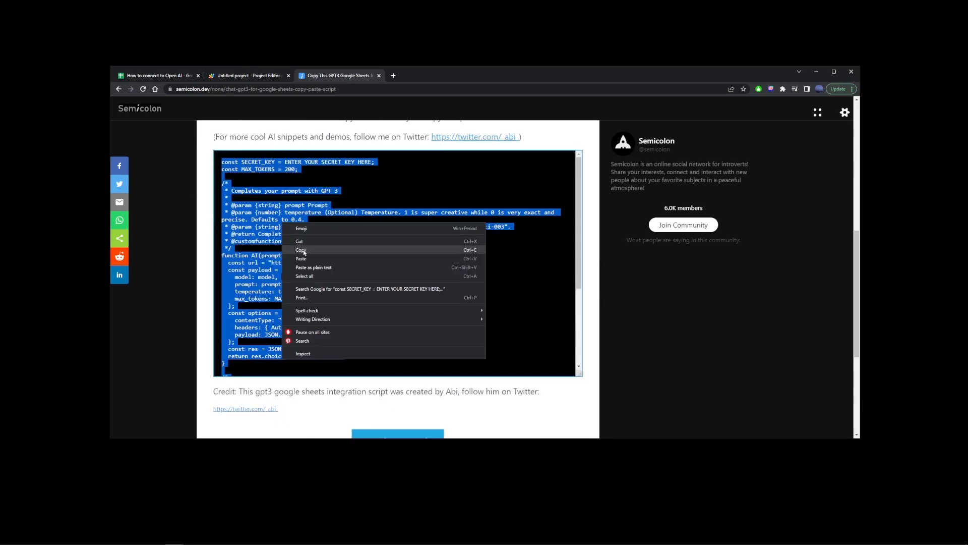
{"action": "left_click", "coordinate": [301, 250]}
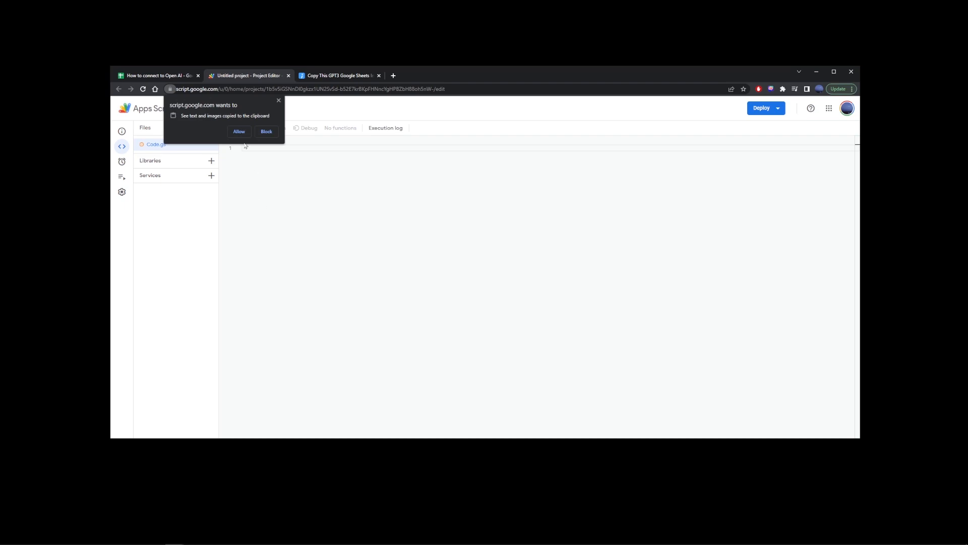
{"action": "mouse_move", "coordinate": [224, 119]}
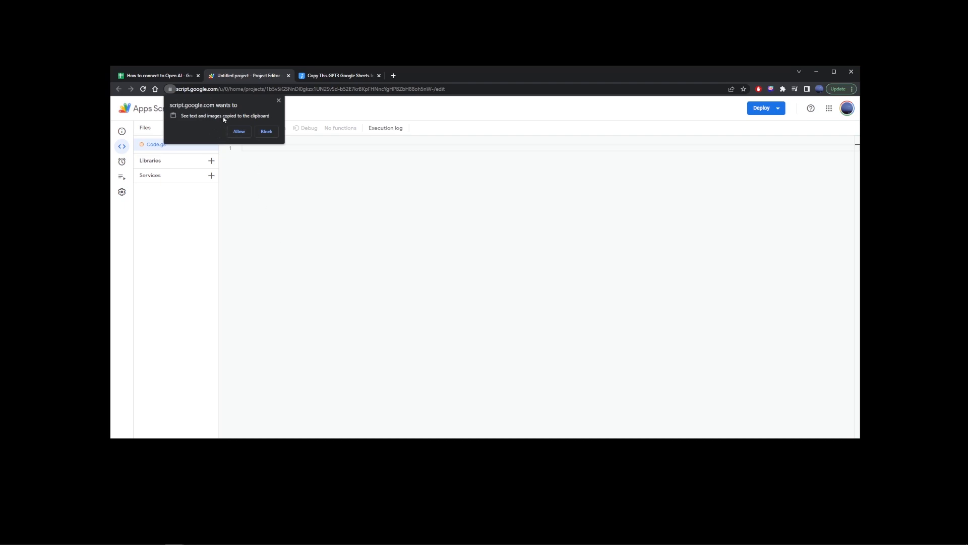
- Allow clipboard access so the script pastes into Code.gs, then start a new browser tab
{"action": "left_click", "coordinate": [238, 131]}
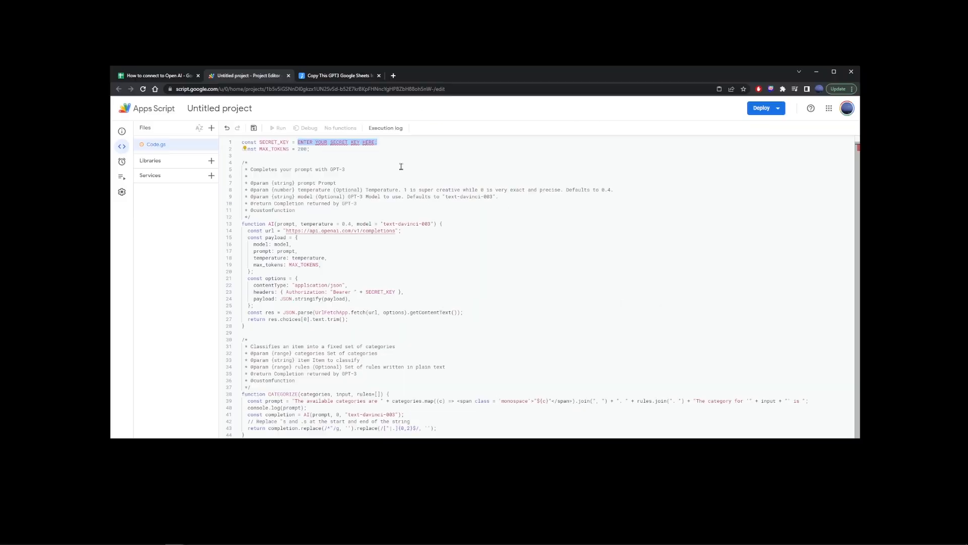
{"action": "left_click", "coordinate": [483, 75]}
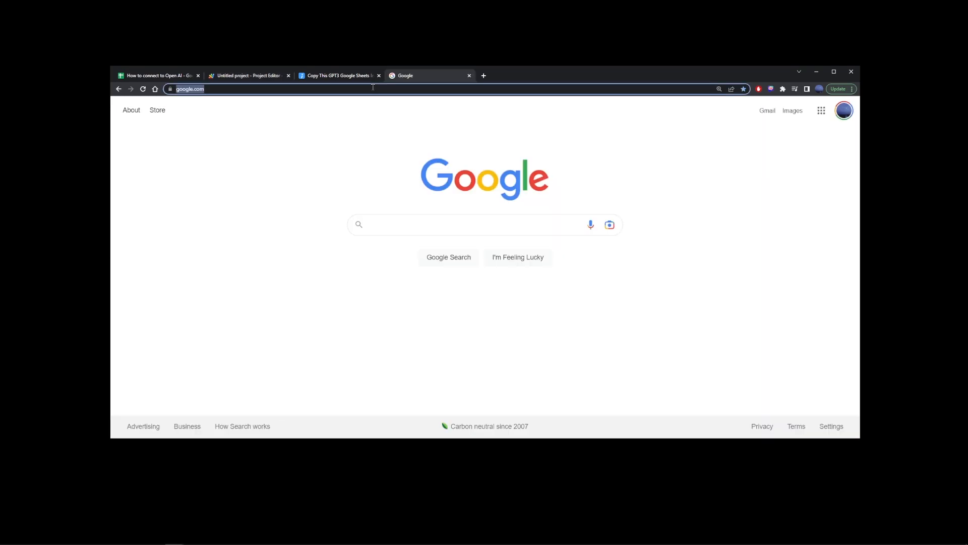
- Go to openai.com and reach the account's API keys page
{"action": "type", "text": "openai"}
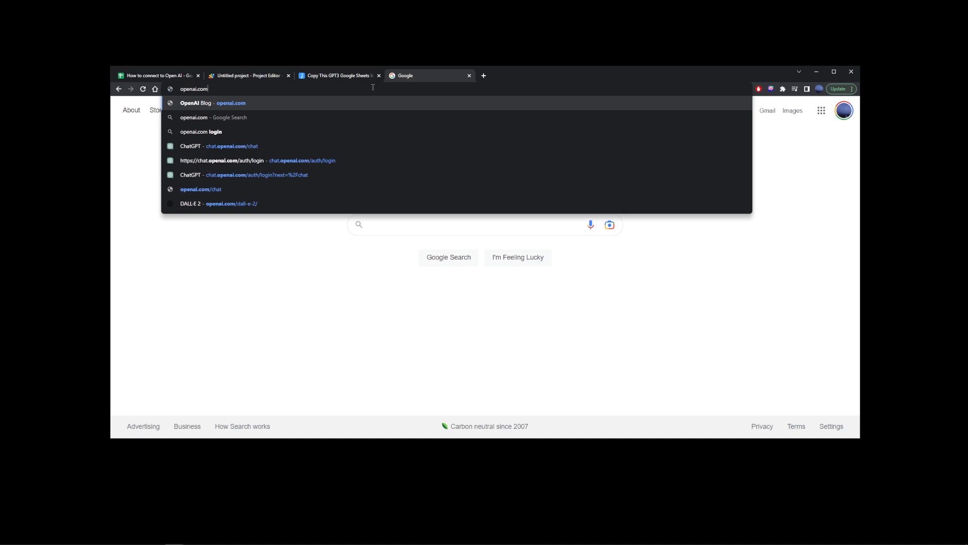
{"action": "key", "text": "enter"}
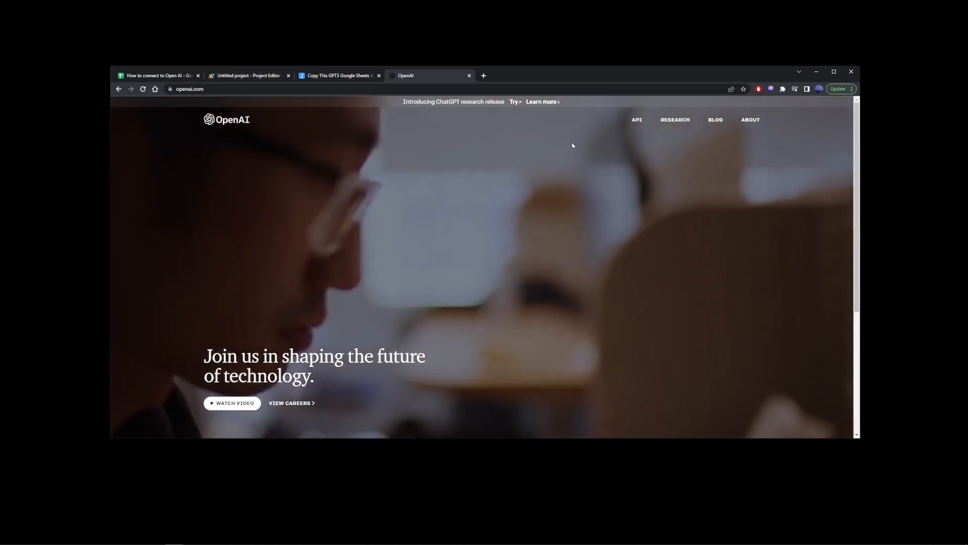
{"action": "left_click", "coordinate": [636, 119]}
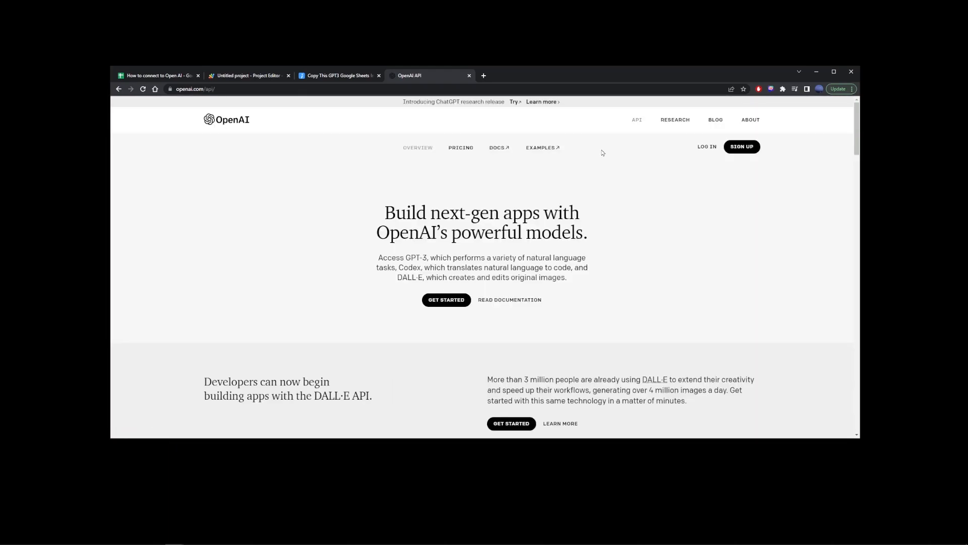
{"action": "left_click", "coordinate": [446, 300]}
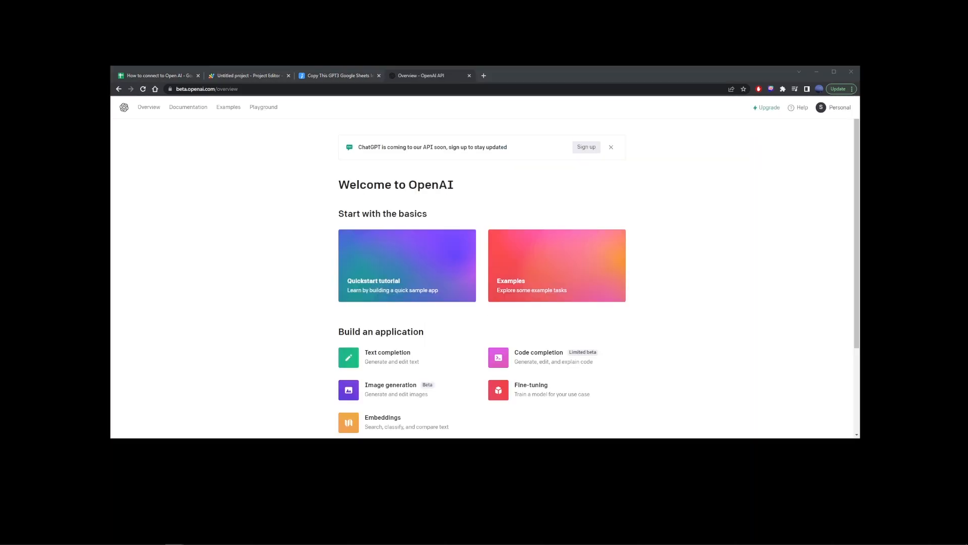
{"action": "left_click", "coordinate": [839, 107]}
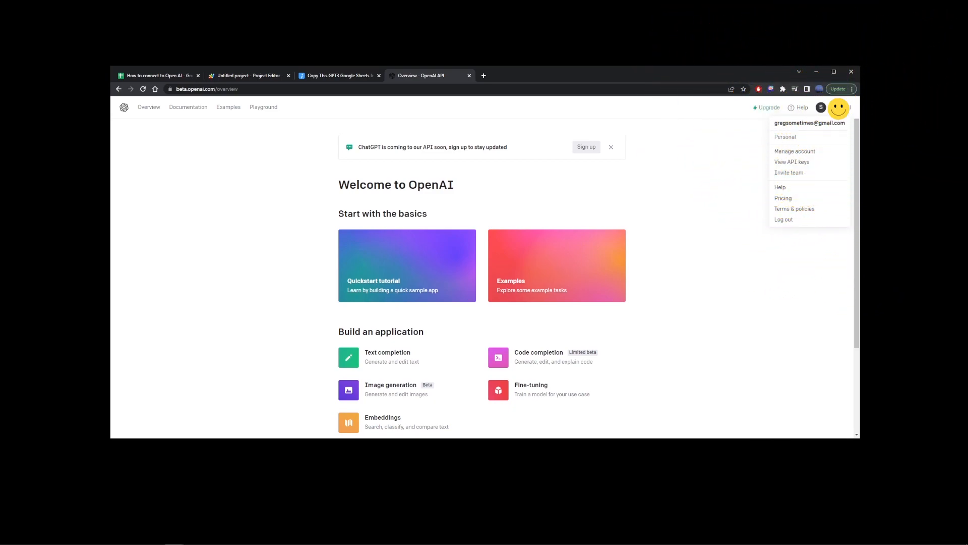
{"action": "left_click", "coordinate": [792, 162]}
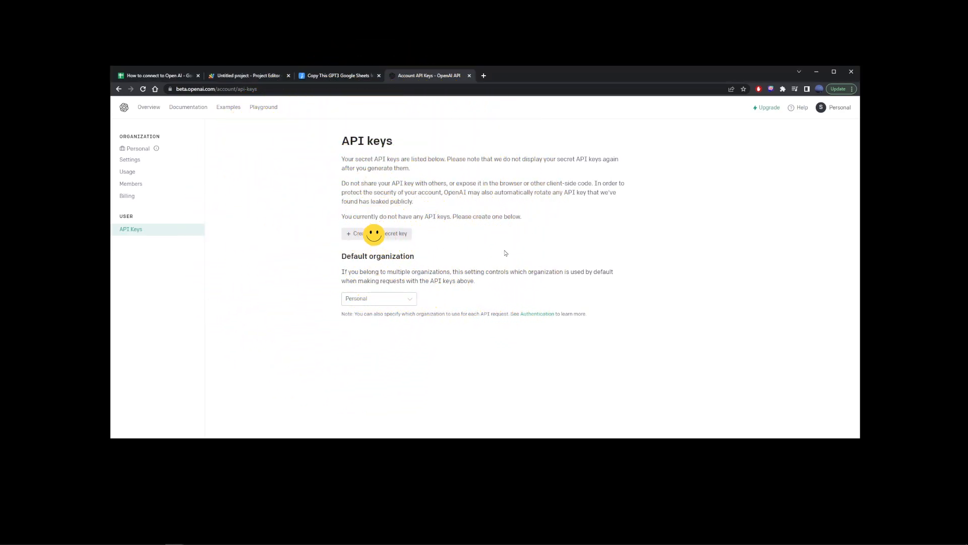
- Generate a new secret API key and copy it to the clipboard
{"action": "left_click", "coordinate": [376, 233]}
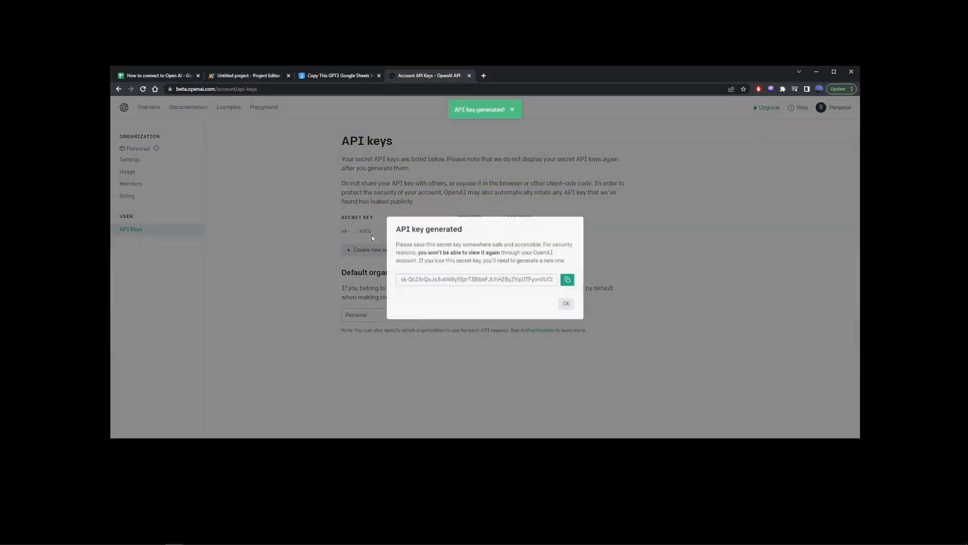
{"action": "left_click", "coordinate": [566, 278]}
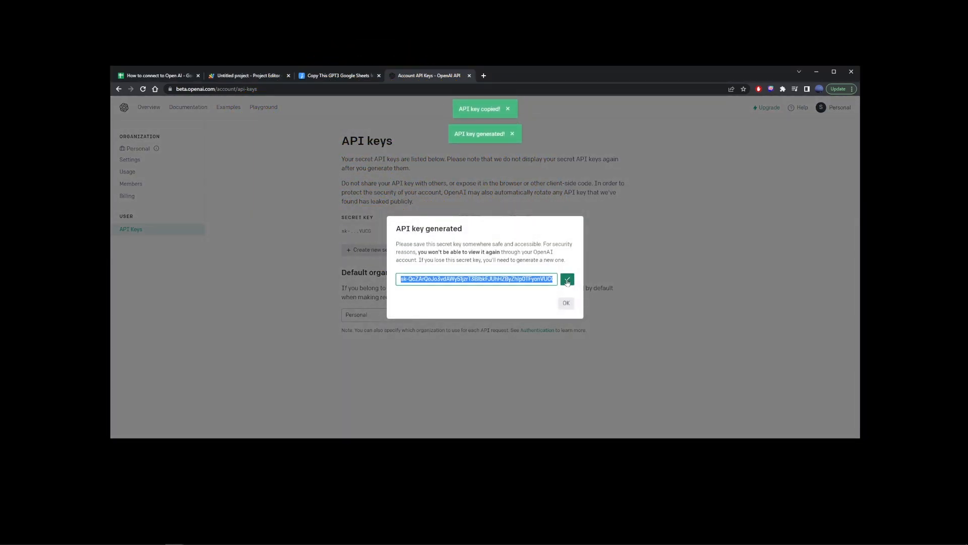
{"action": "left_click", "coordinate": [564, 303]}
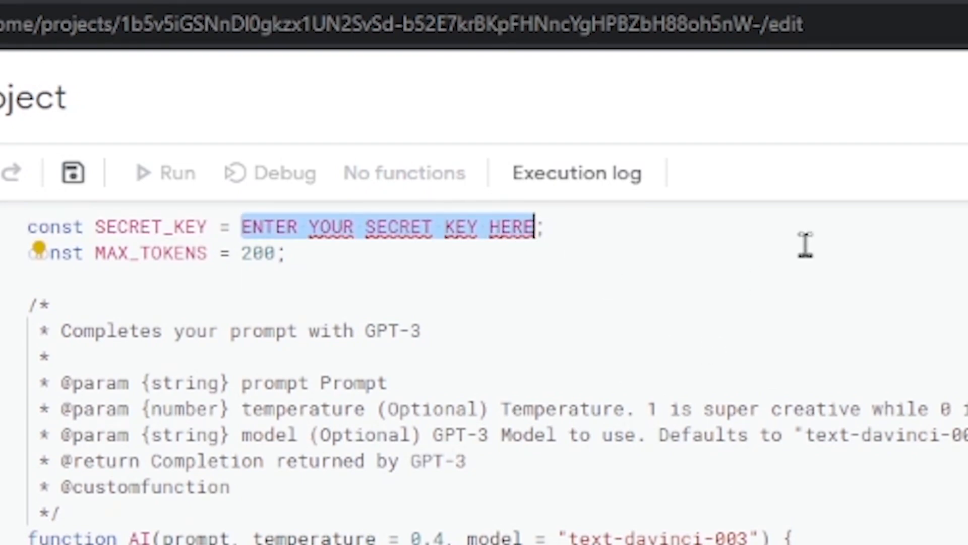
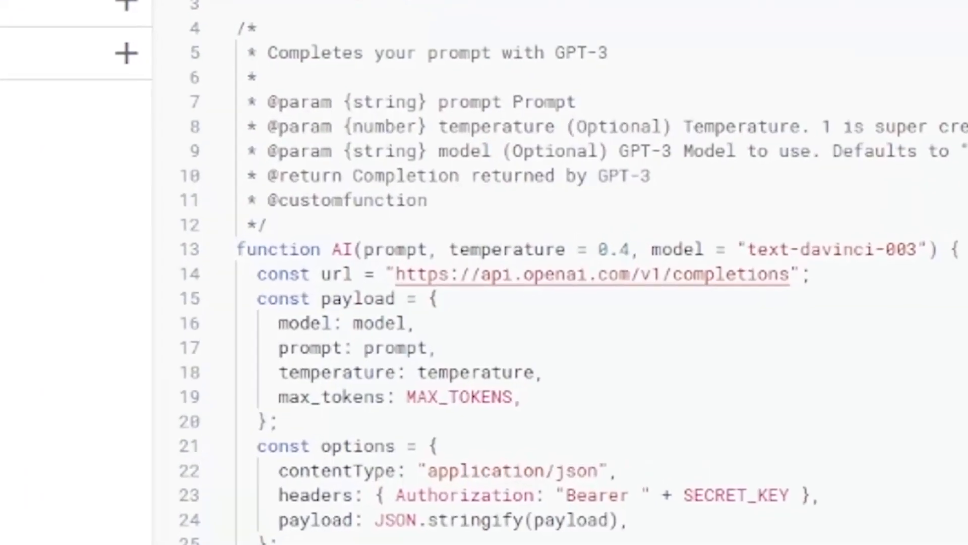
- Highlight the prompt parameter of the AI function to review its arguments
{"action": "double_click", "coordinate": [342, 250]}
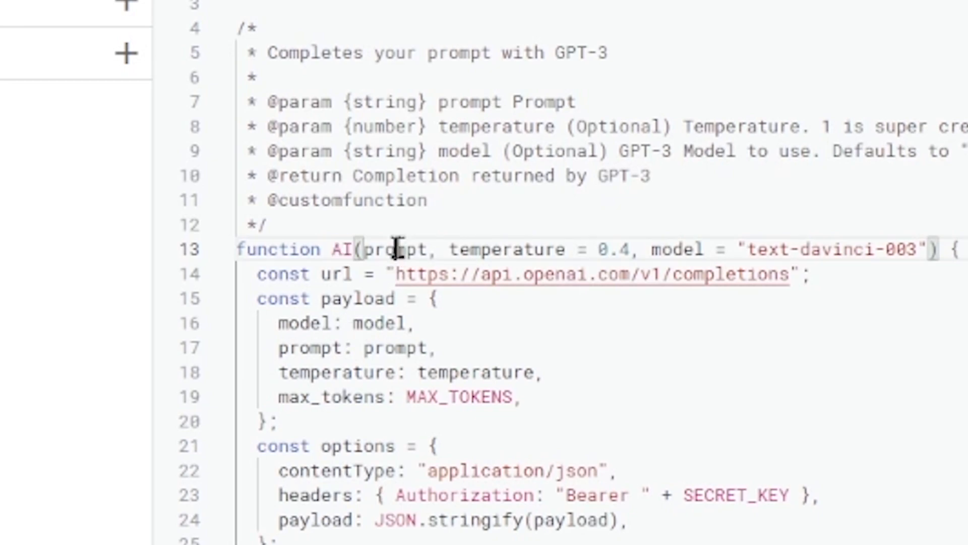
{"action": "mouse_move", "coordinate": [503, 252]}
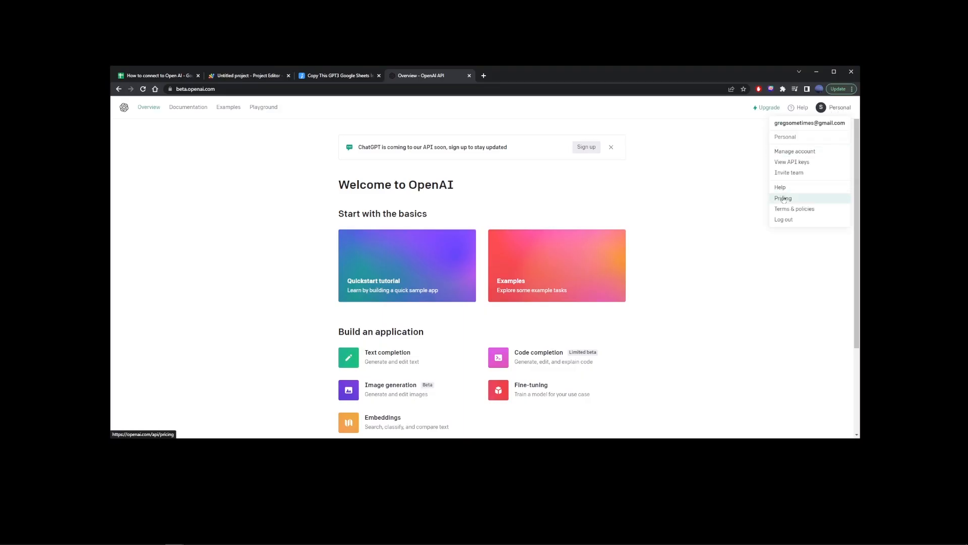
- View the OpenAI pricing page's per-token language model rates
{"action": "left_click", "coordinate": [783, 198]}
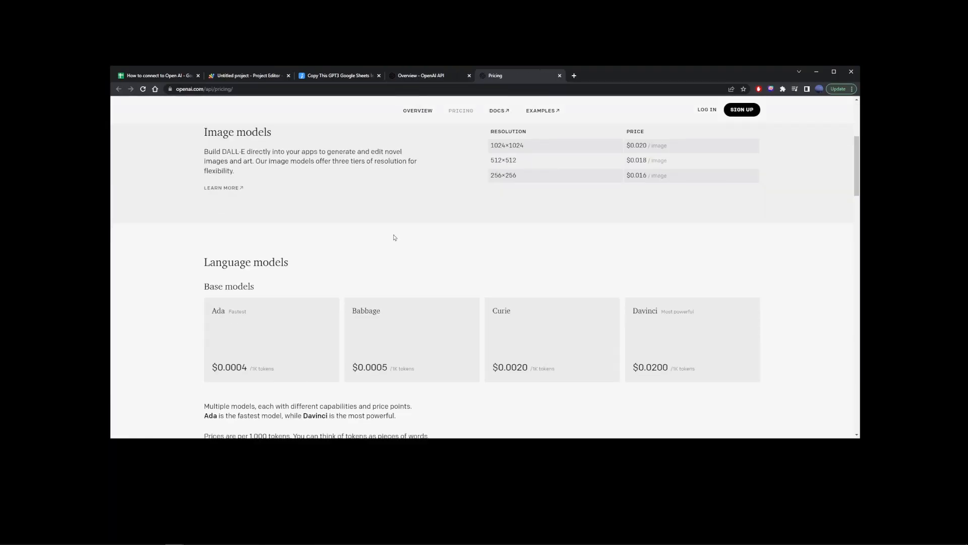
{"action": "scroll", "scroll_direction": "down", "scroll_amount": 3}
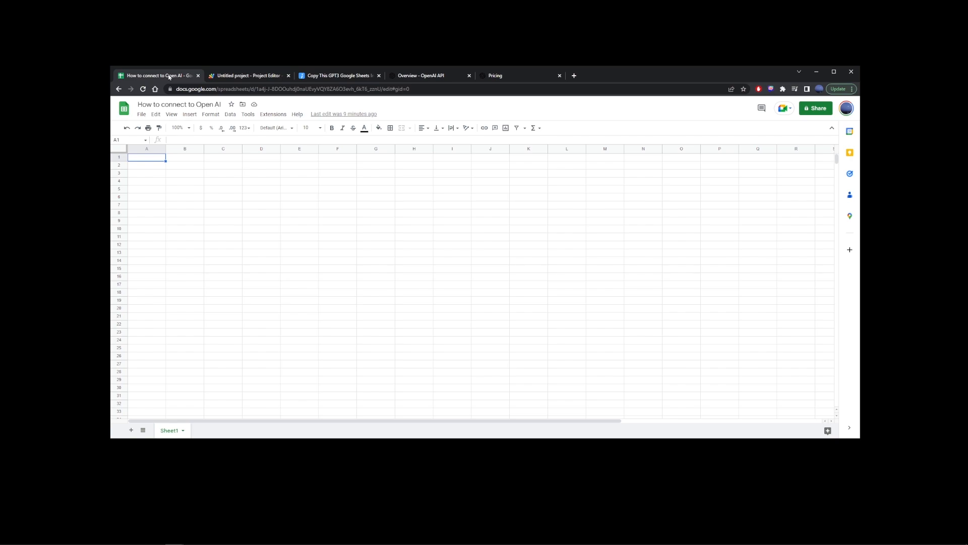
- Enter =AI("Generate 3 clickbait titles") in A1 and check the returned headlines
{"action": "type", "text": "="}
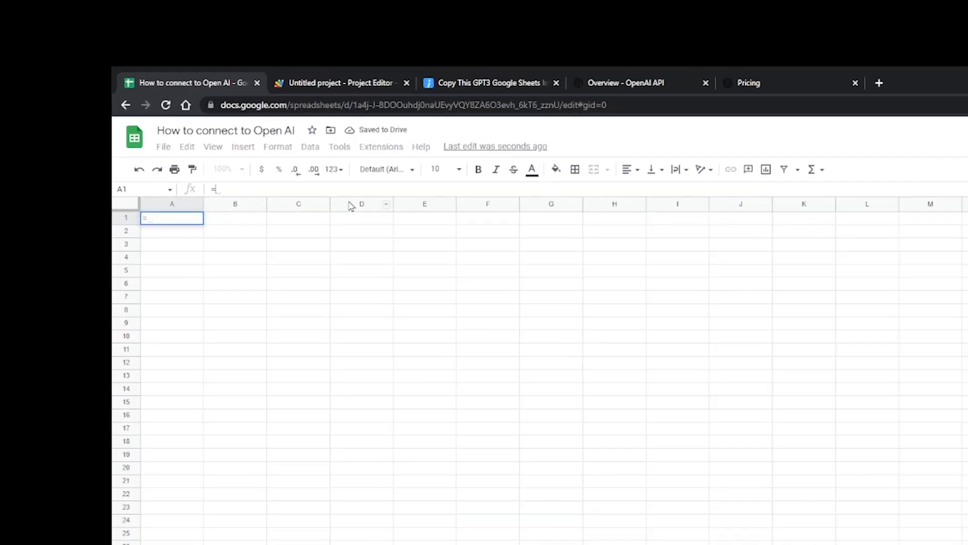
{"action": "type", "text": "=AI(\"Generate 3 clickl"}
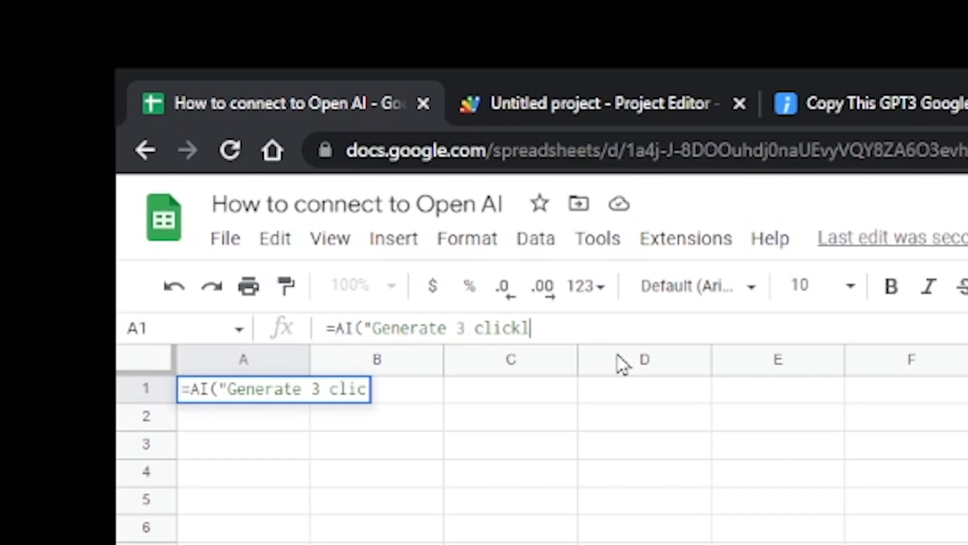
{"action": "key", "text": "Backspace"}
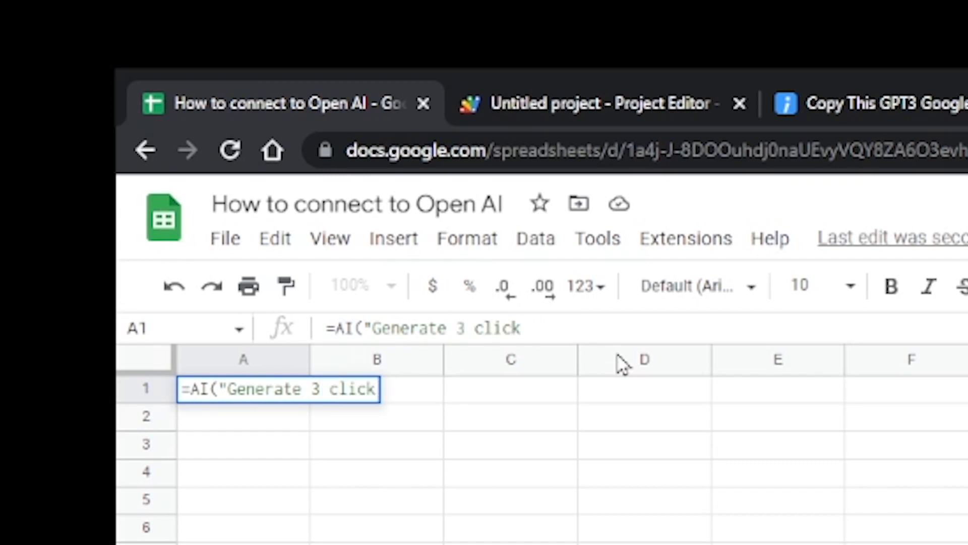
{"action": "type", "text": "bait titles\")"}
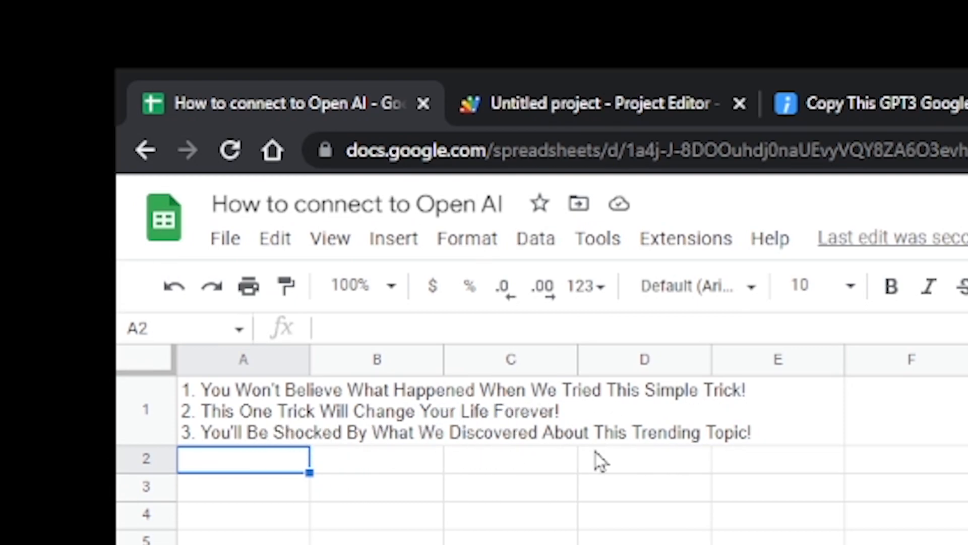
{"action": "mouse_move", "coordinate": [145, 369]}
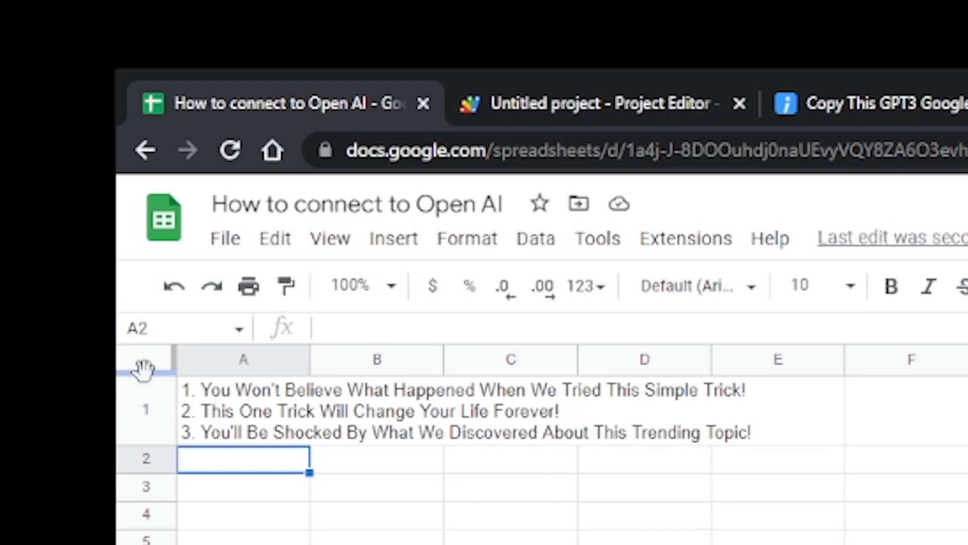
{"action": "left_click", "coordinate": [243, 408]}
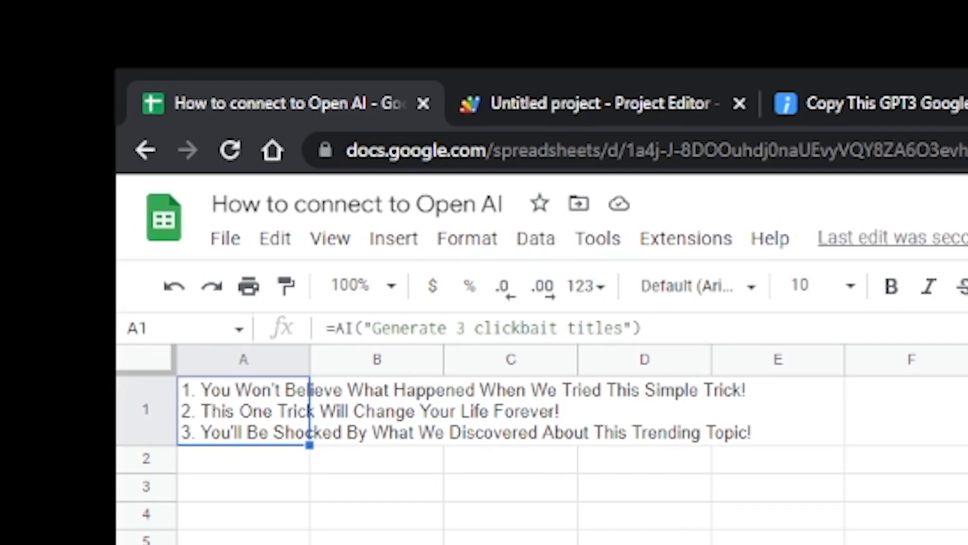